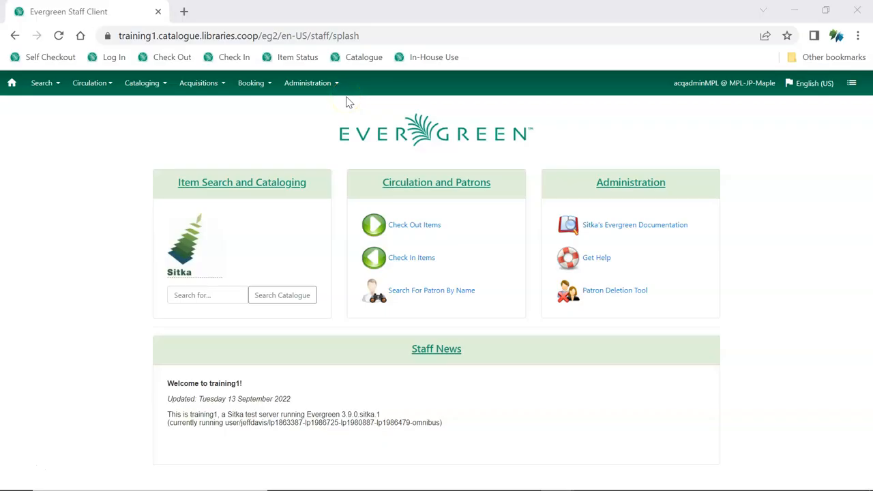
- Go to Acquisitions Administration from the Administration menu
click(309, 83)
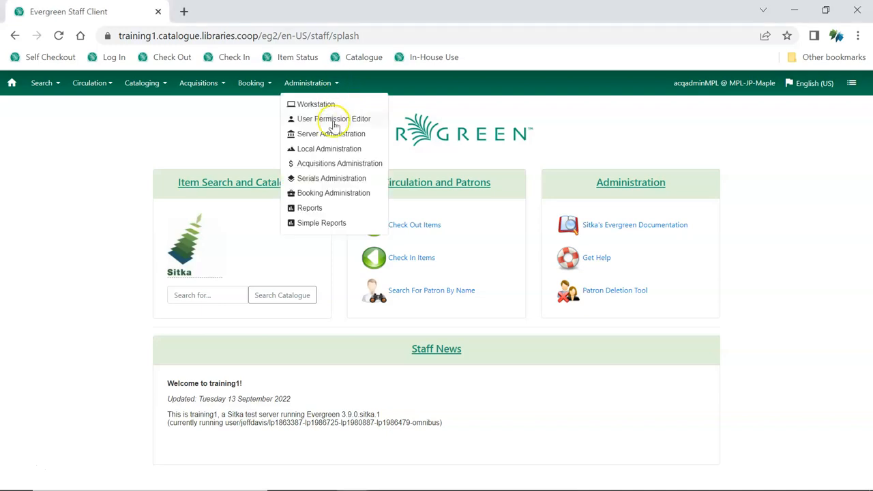
click(339, 164)
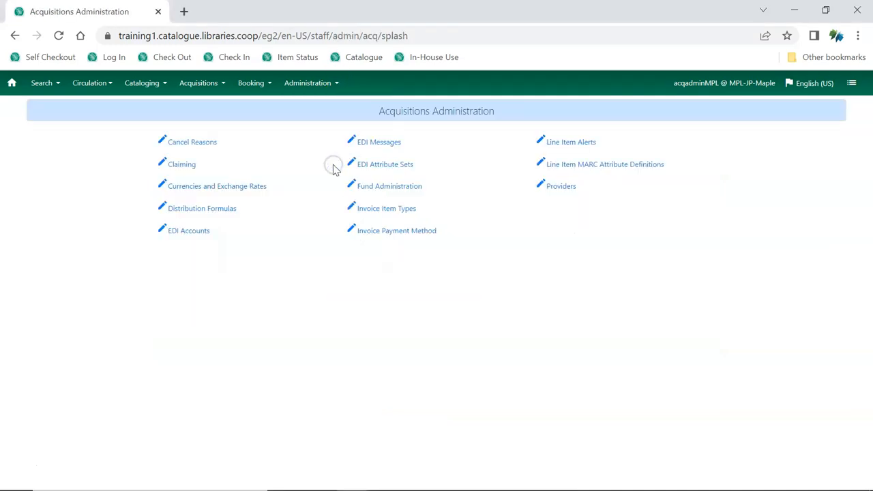
mouse_move(376, 189)
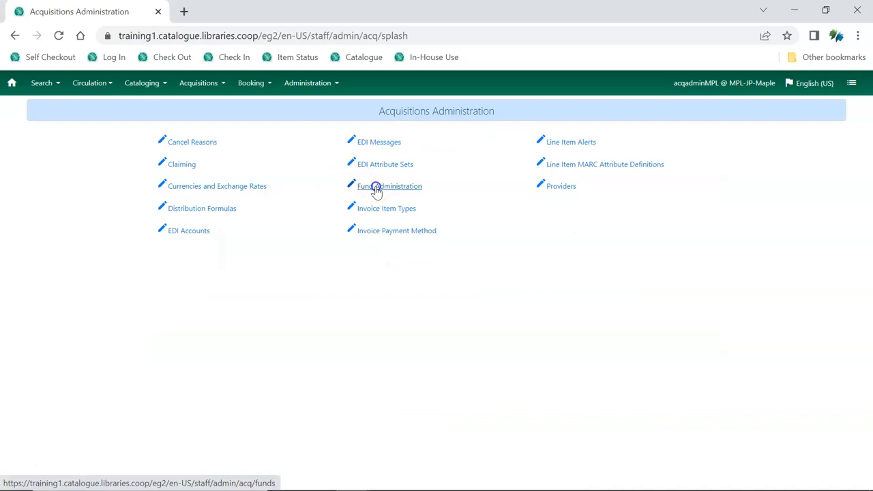
- Show the Funding Sources list in Fund Administration (City of Maple 2023, Friends of the Library 2023)
click(387, 186)
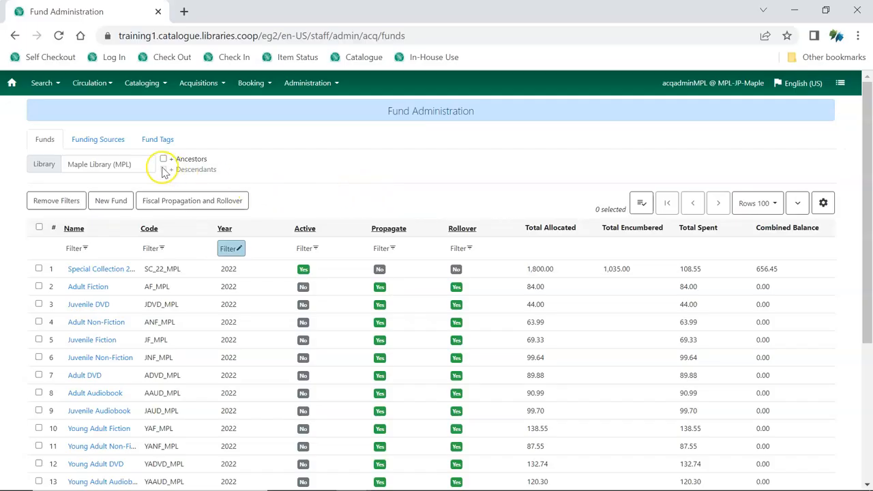
click(98, 140)
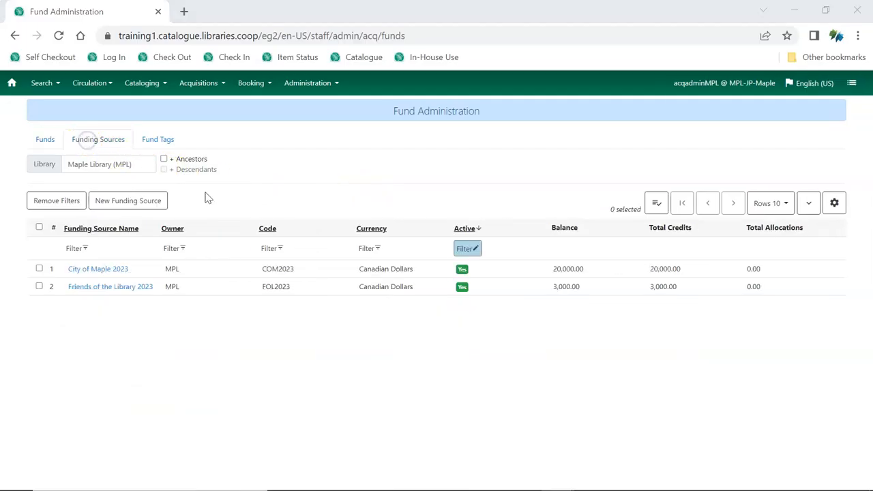
mouse_move(98, 269)
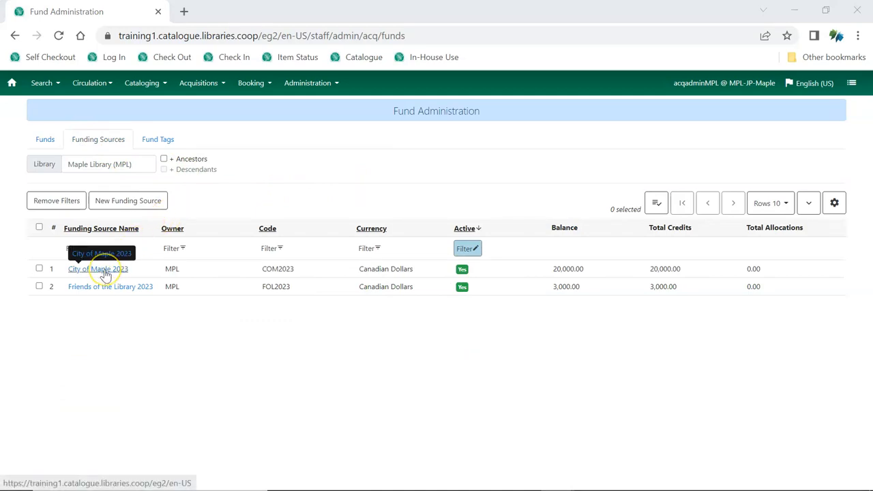
- Begin an Allocate to Fund entry from City of Maple 2023's Allocations
click(96, 269)
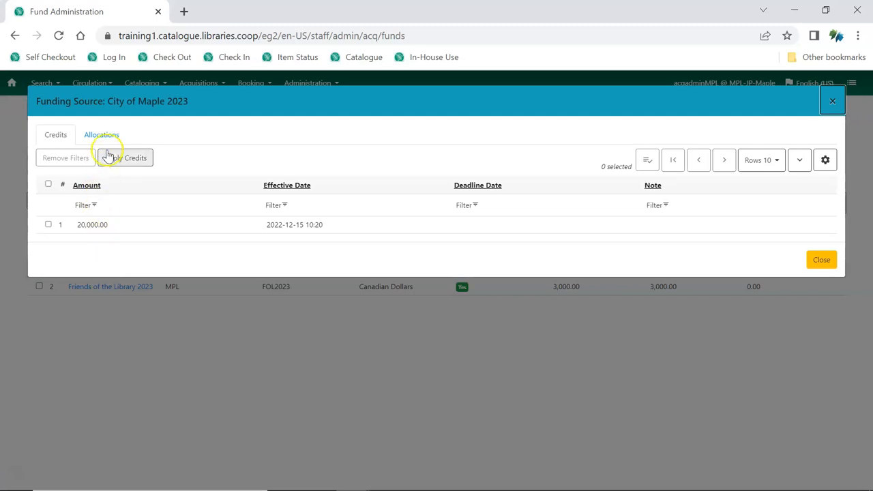
click(101, 135)
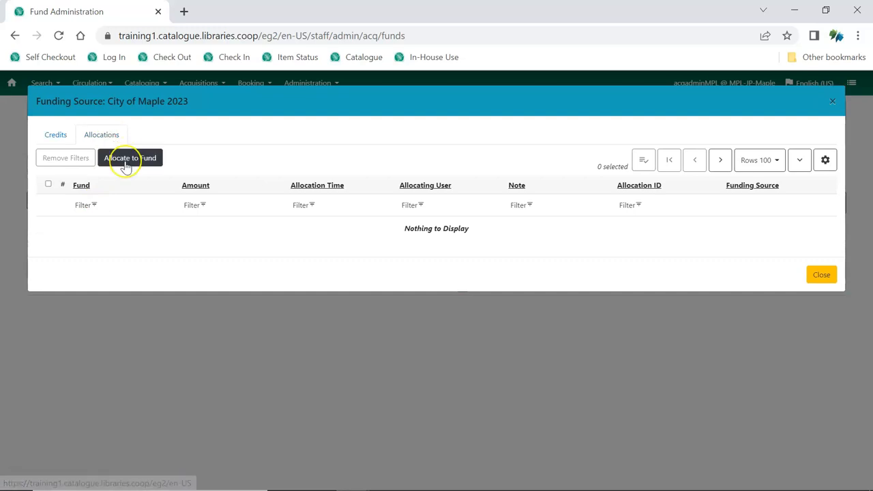
click(129, 158)
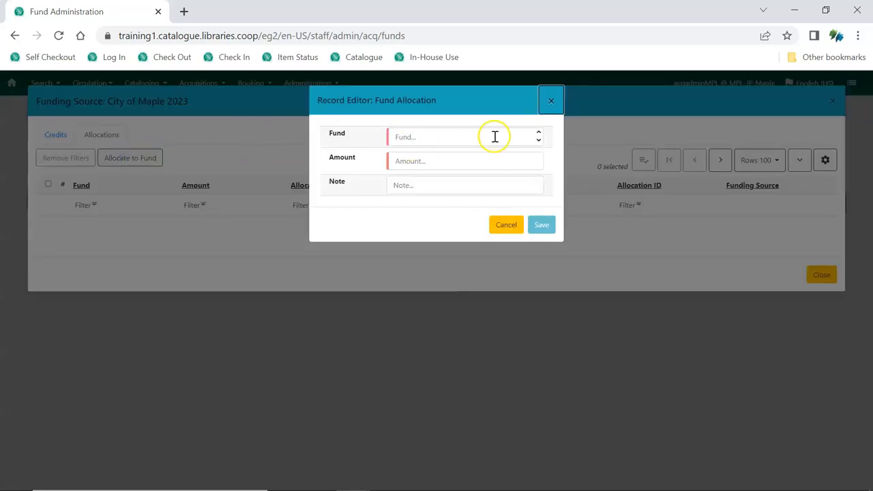
- Choose the YADVD_MPL (2023) (MPL) fund, filtering the list with 'y'
click(463, 136)
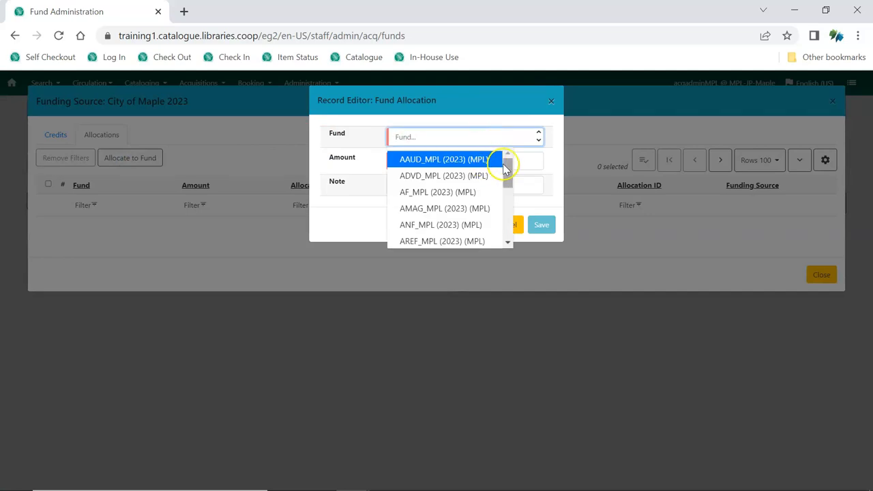
scroll(down, 3)
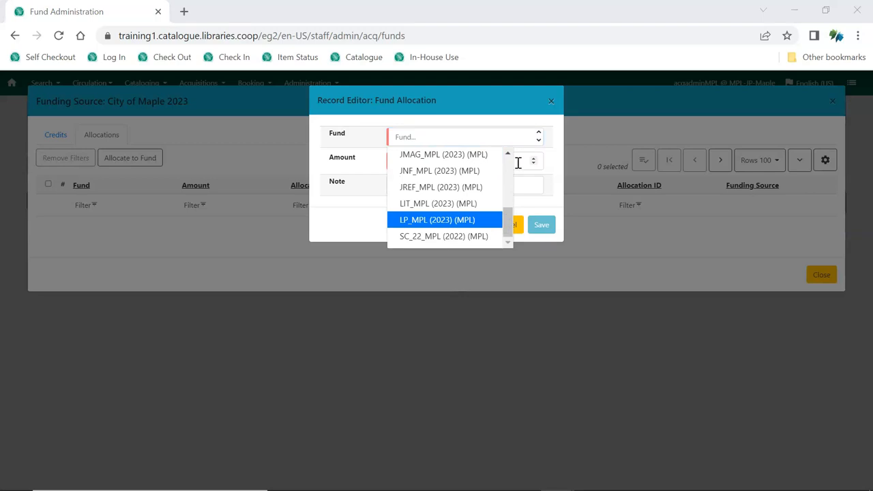
mouse_move(476, 131)
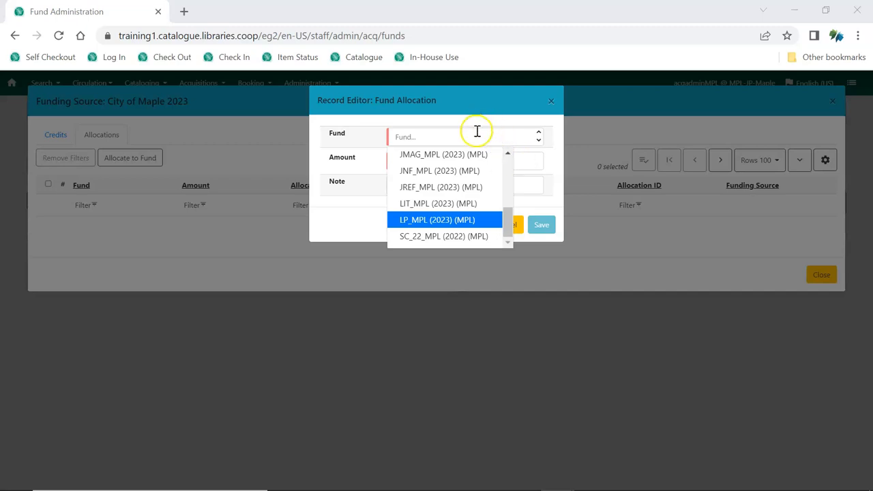
text(y)
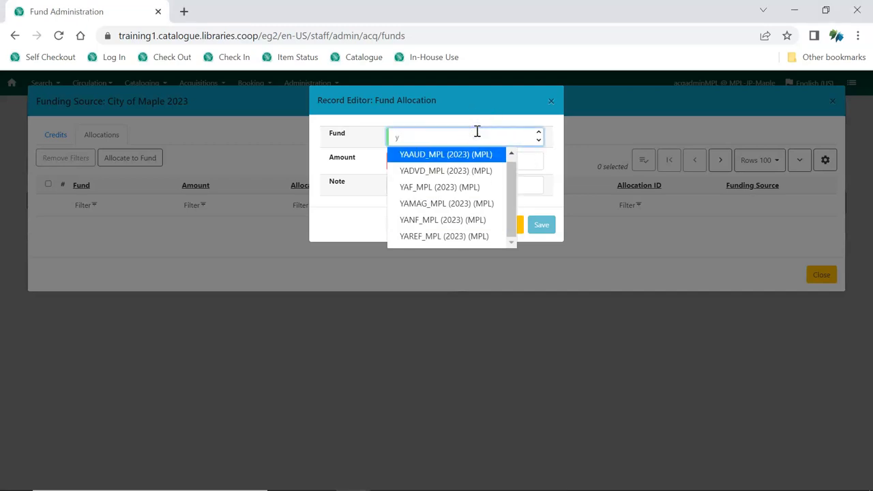
click(444, 170)
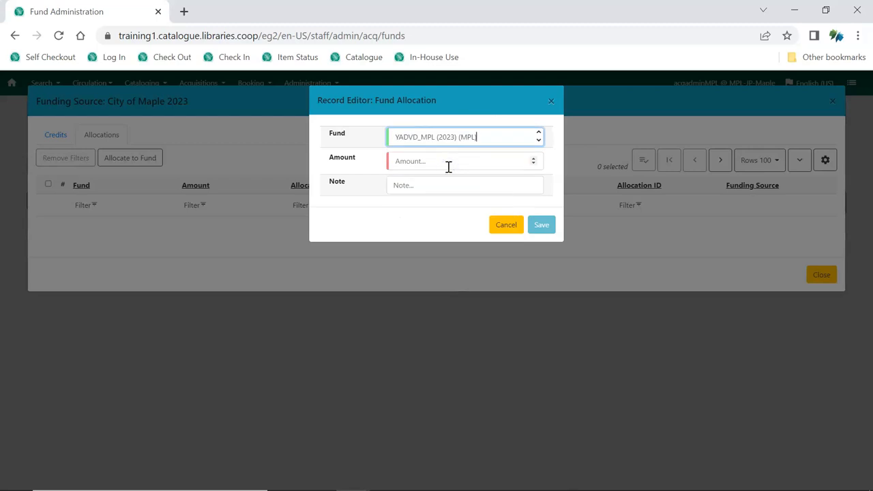
- Save a 1000 allocation to Young Adult DVD, leaving 880.00 combined balance
click(461, 161)
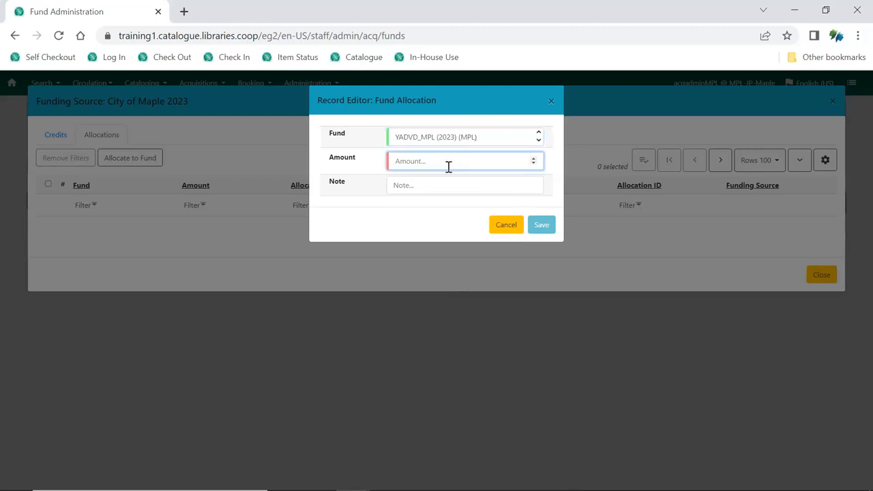
text(1000)
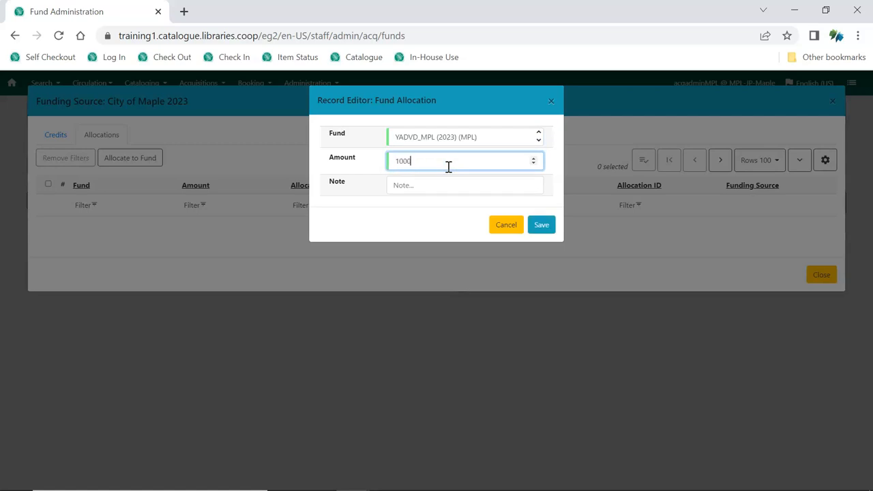
click(540, 225)
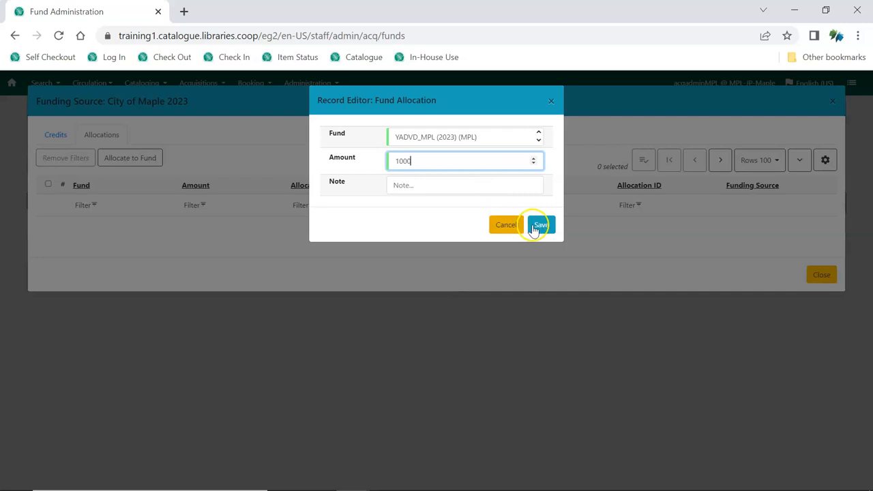
click(540, 223)
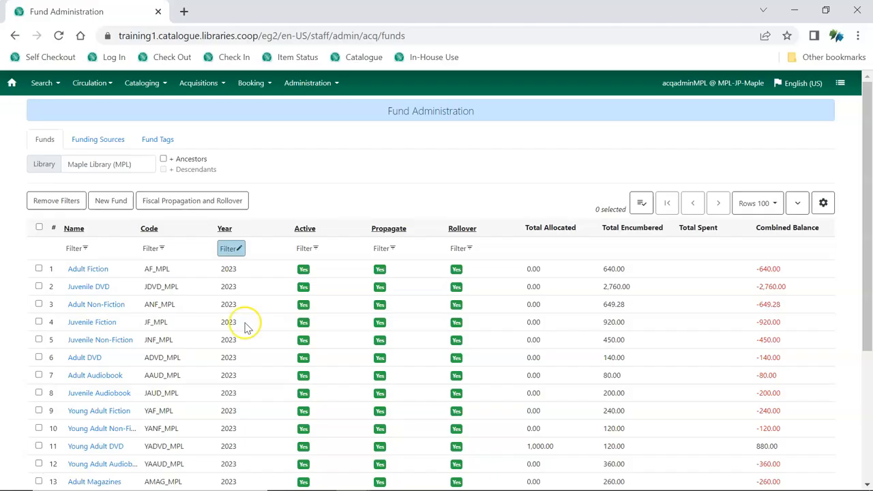
mouse_move(143, 286)
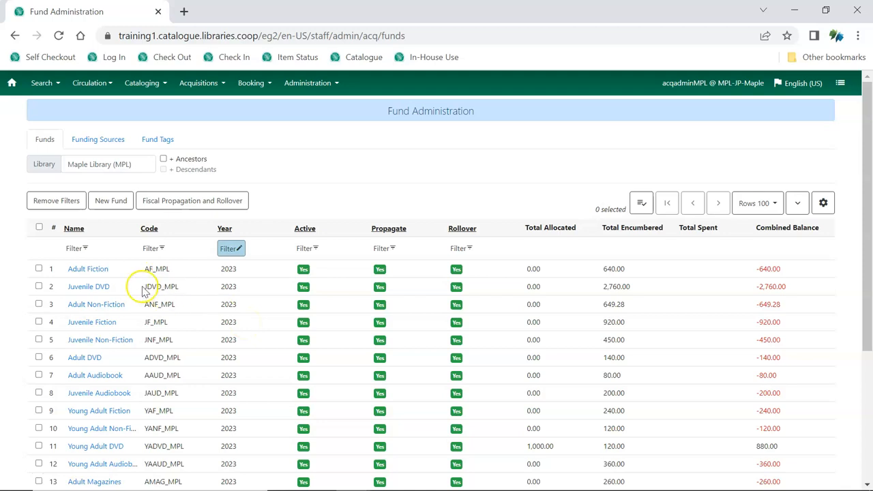
- Start a Create Allocation entry from the Adult Fiction (AF_MPL) fund details
click(87, 269)
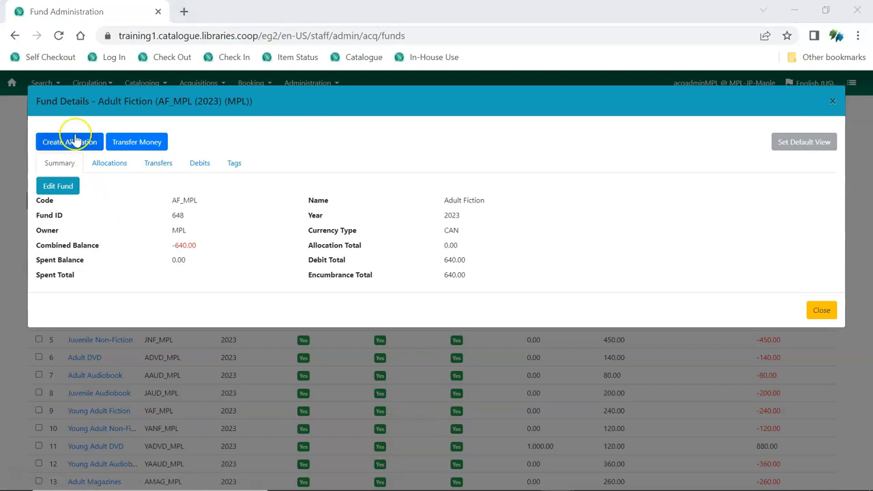
click(68, 142)
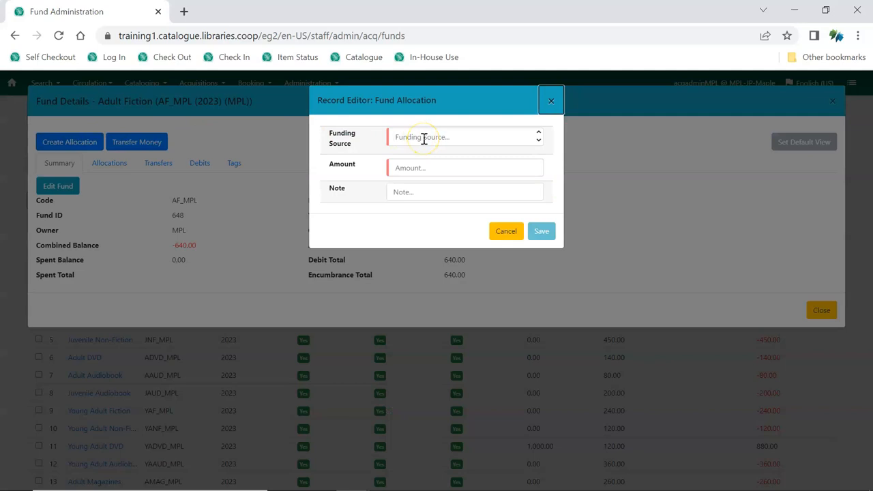
- Save a 2500 allocation from COM2023 to Adult Fiction, raising its balance to 1,860.00
click(423, 136)
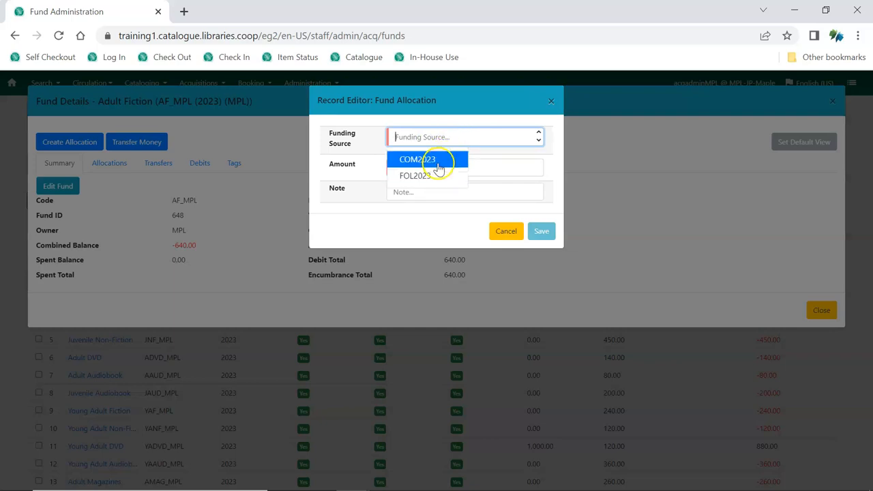
click(426, 164)
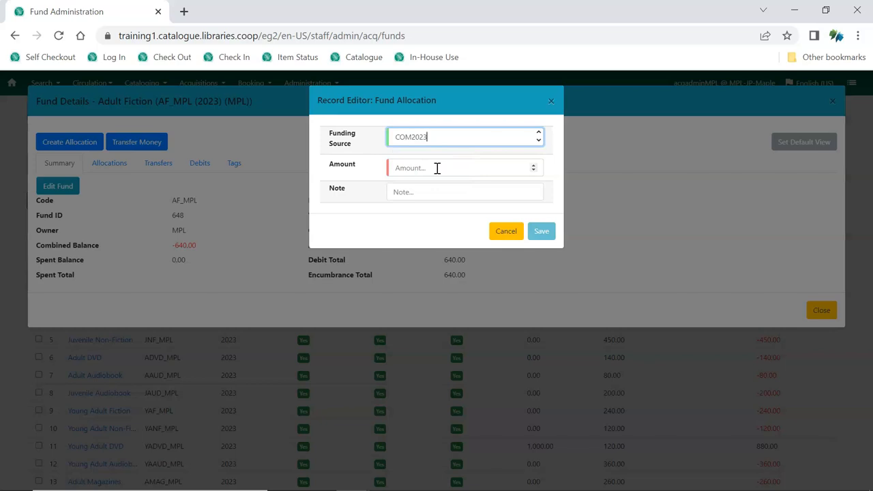
click(461, 168)
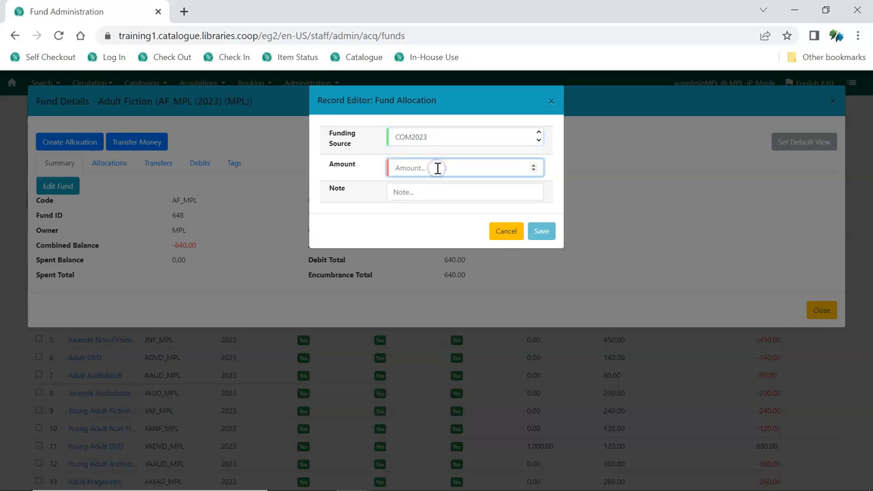
text(2500)
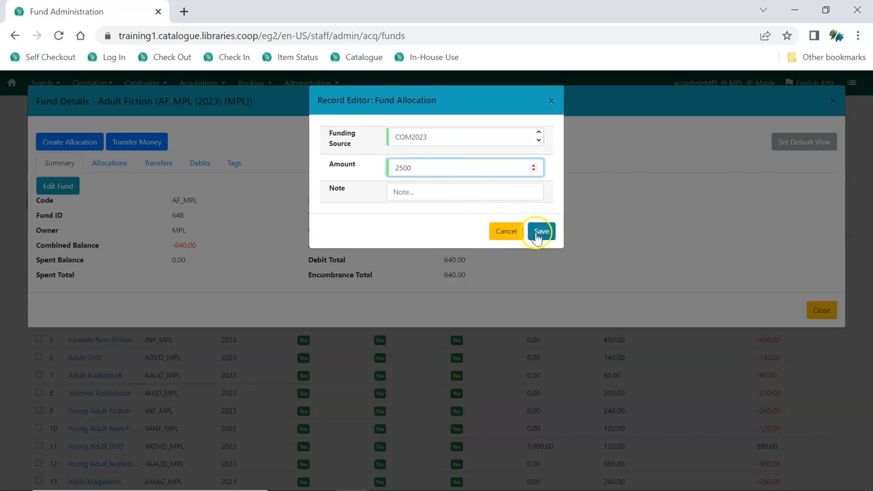
click(540, 232)
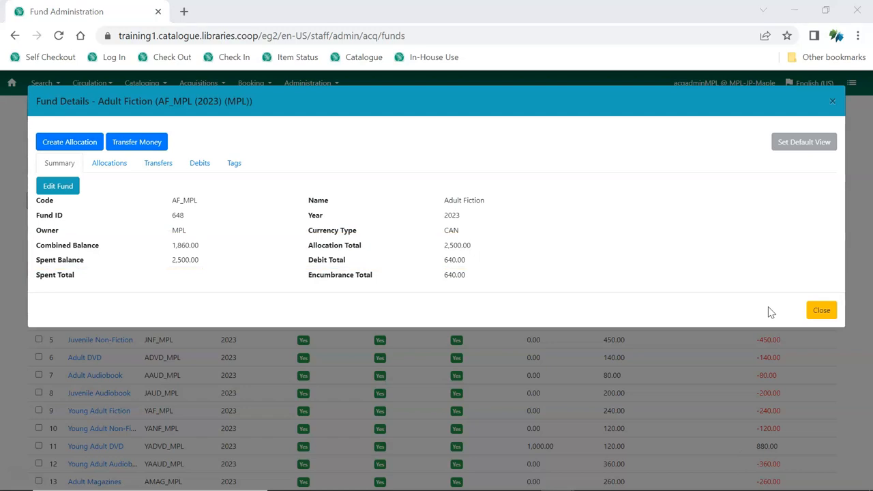
- Close Fund Details, returning to the list with Adult Fiction at 2,500.00 allocated
click(822, 308)
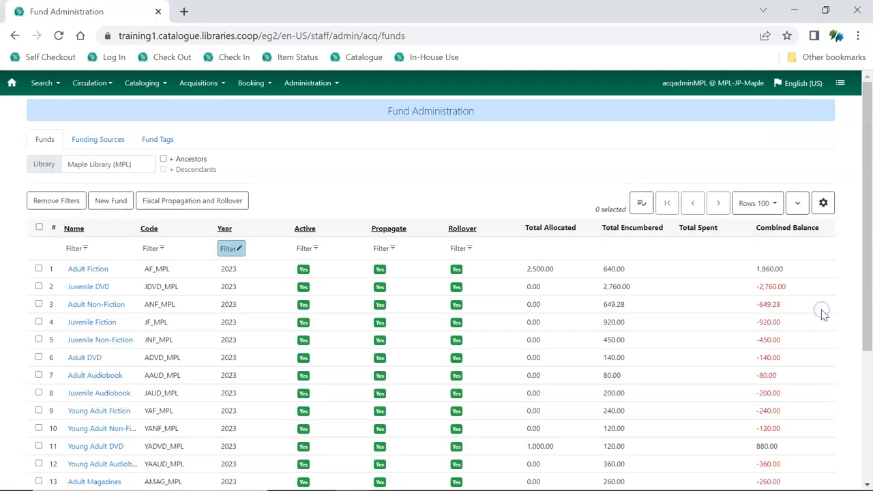